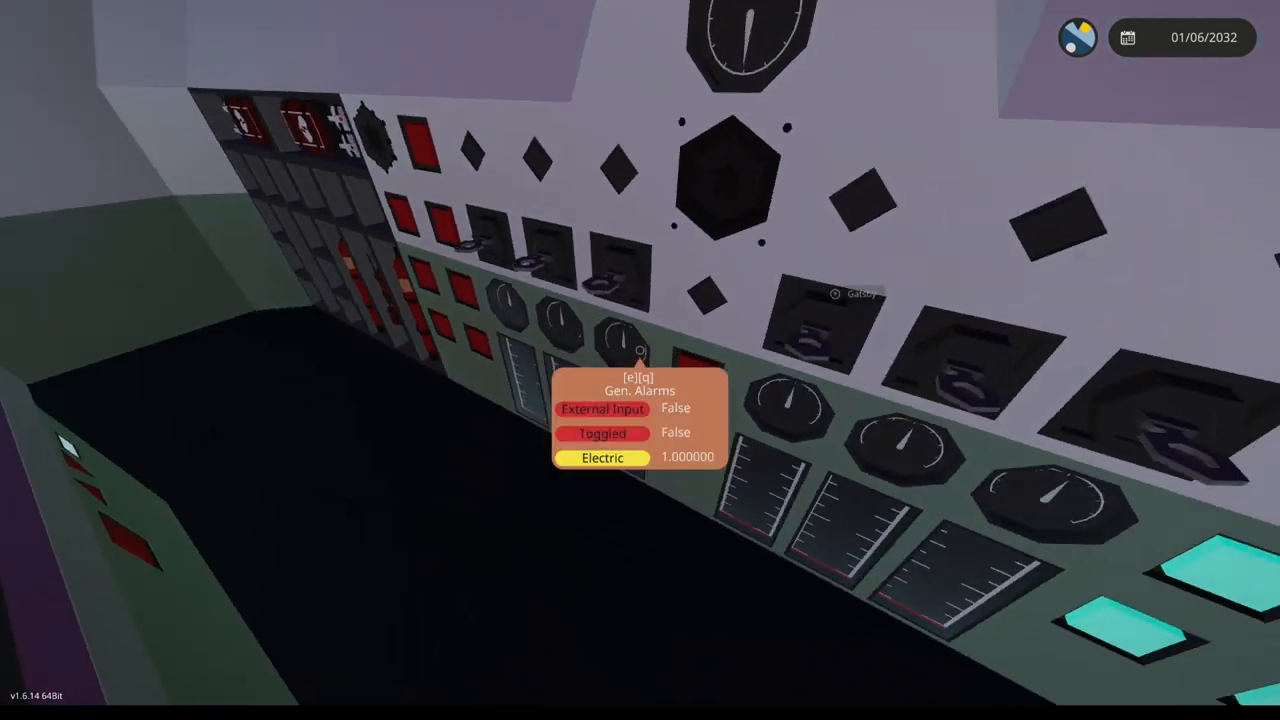
Step: View the Audio settings: environment and music volumes low, sounds at maximum
left_click(640, 352)
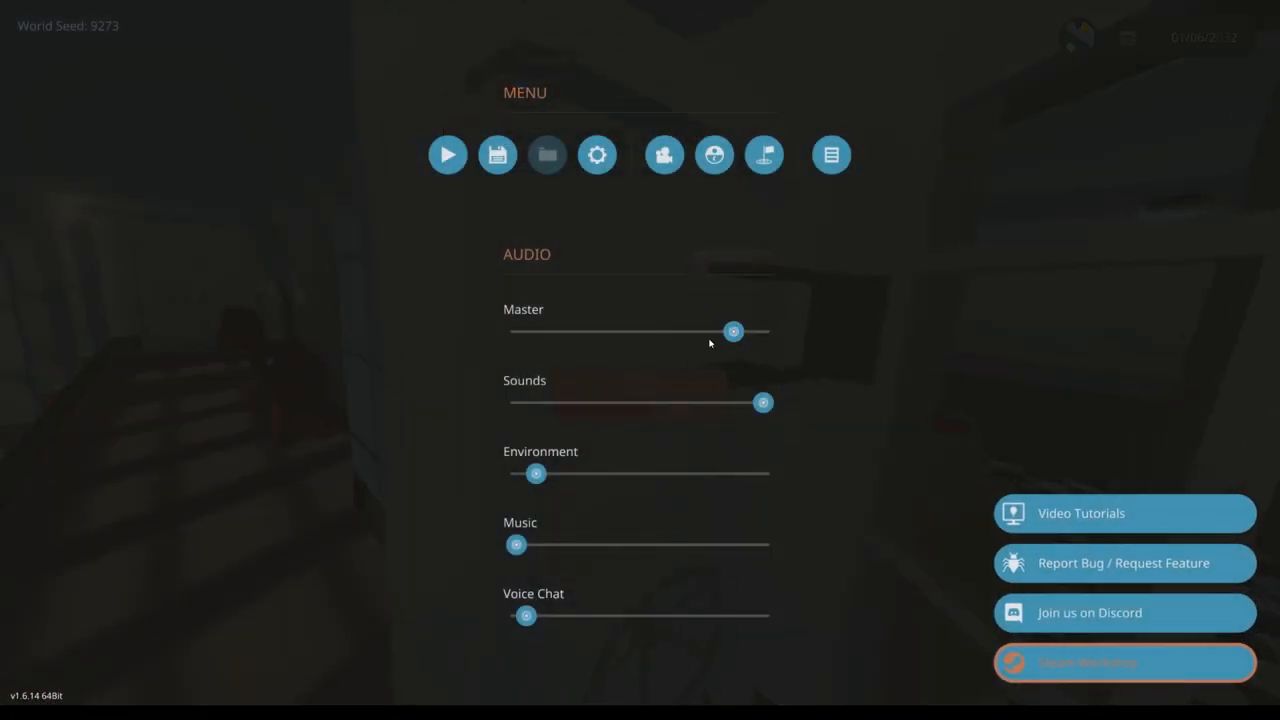
Step: Resume play, returning to the upper deck overlooking the swimming pool
left_click(447, 154)
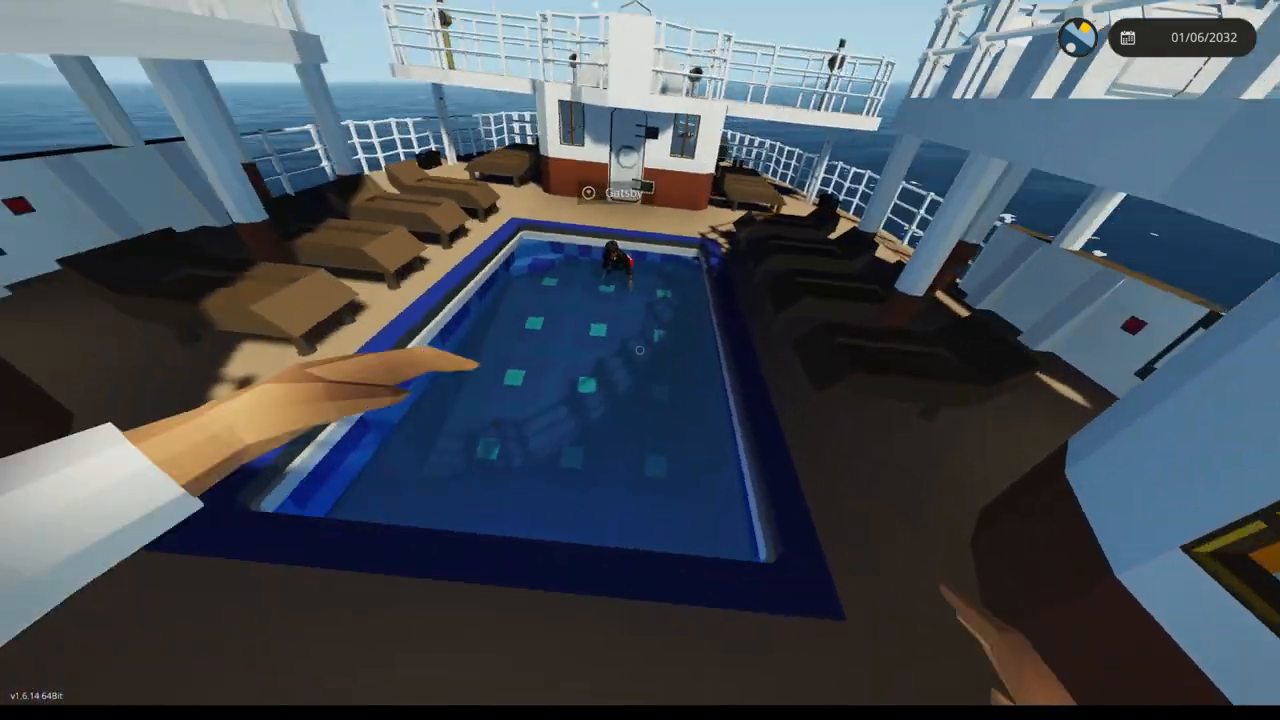
mouse_move(640, 360)
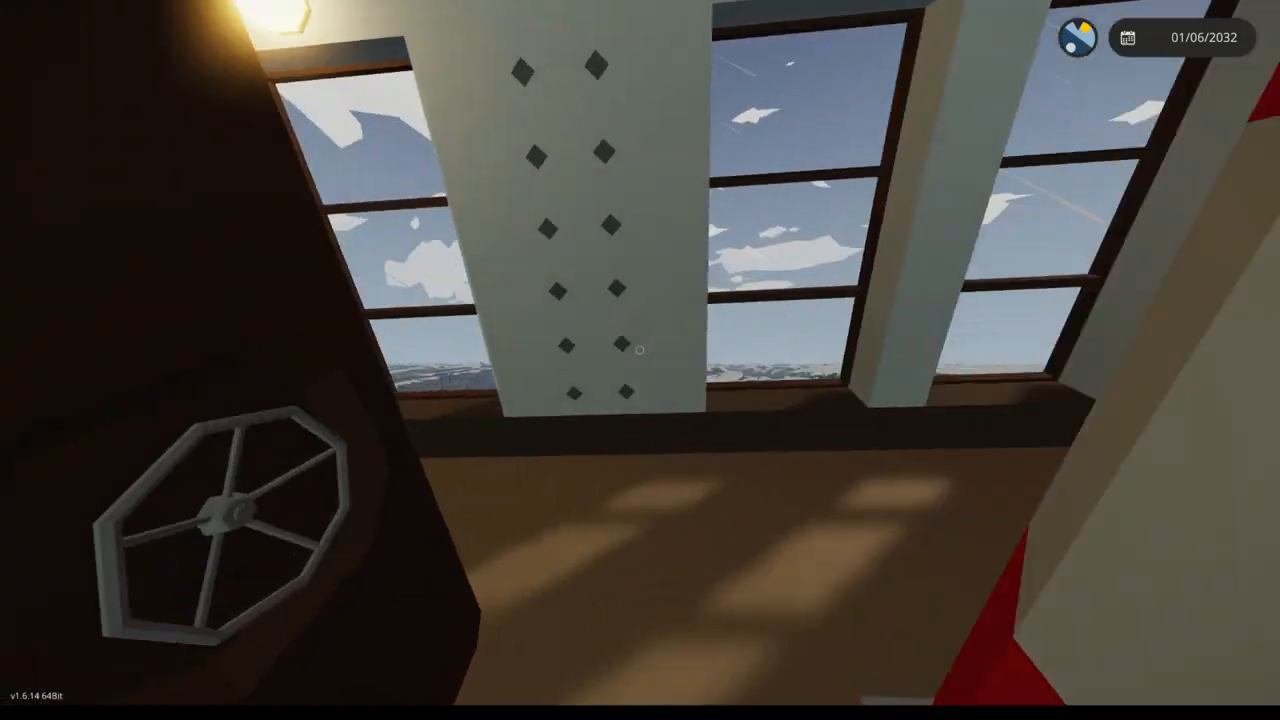
mouse_move(640, 360)
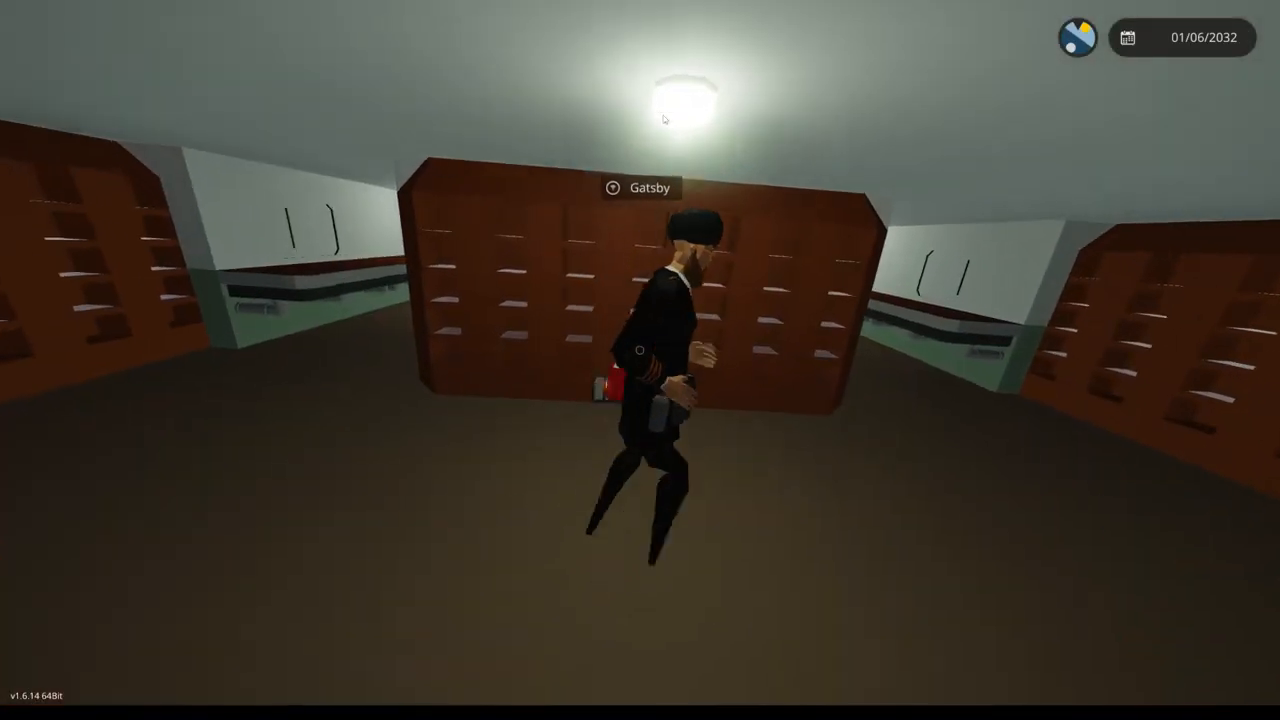
Step: Walk through the galley to the kitchen counters and range hoods beneath the portholes
key("Escape")
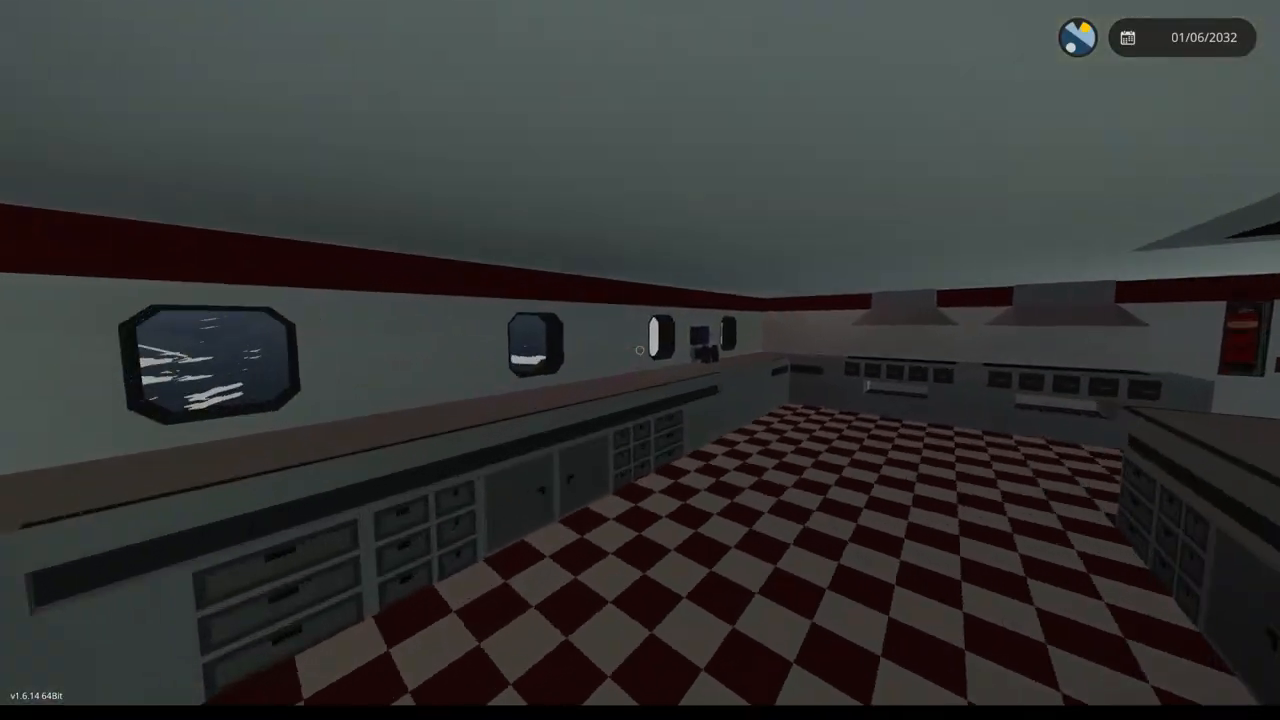
mouse_move(640, 360)
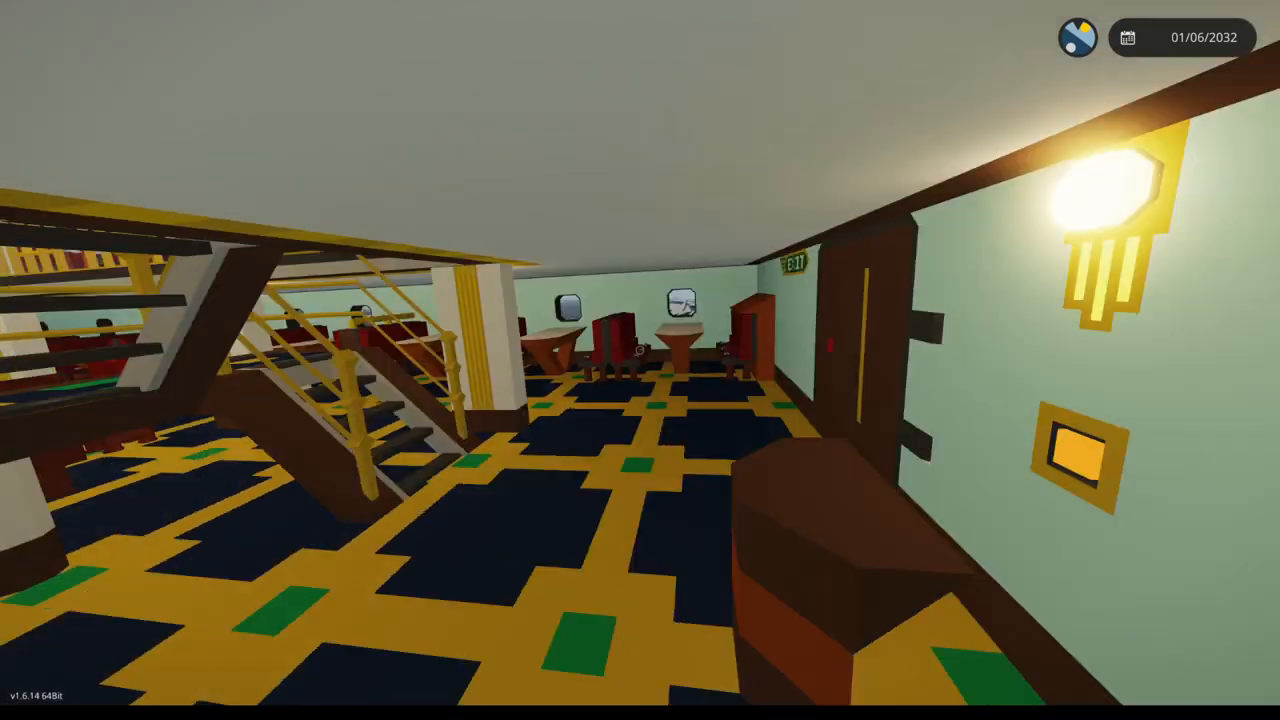
mouse_move(640, 360)
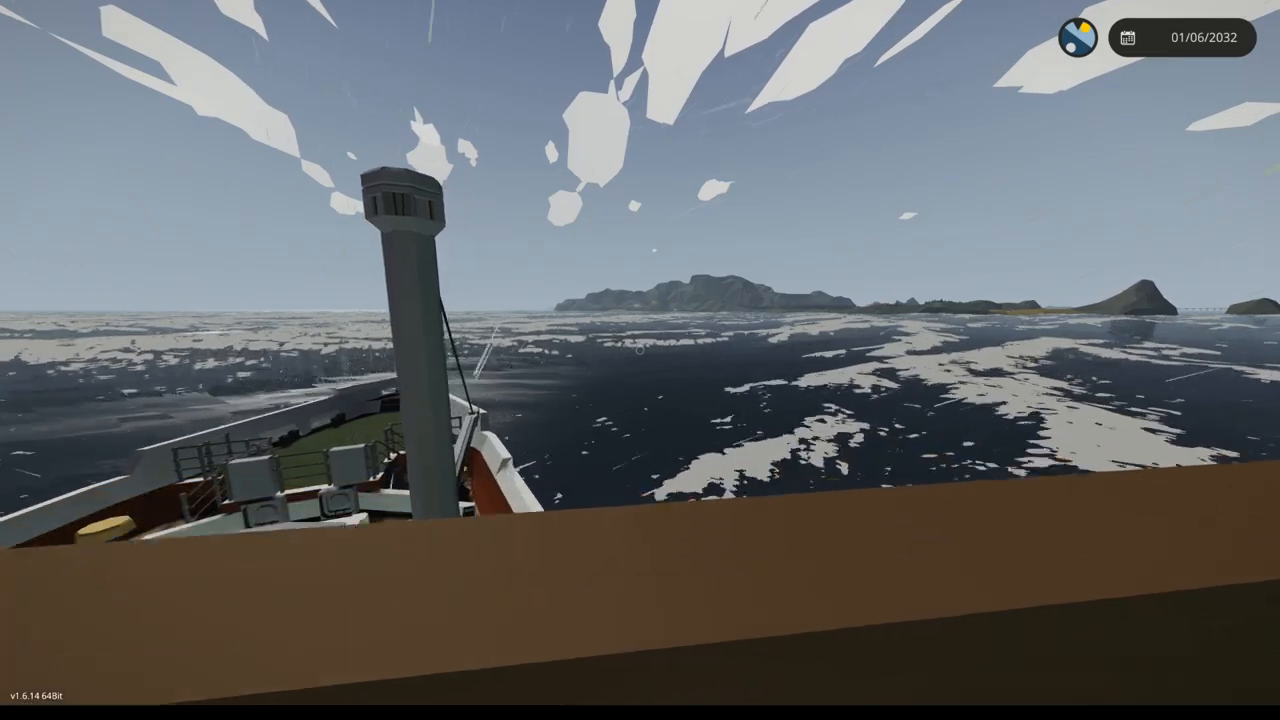
mouse_move(900, 400)
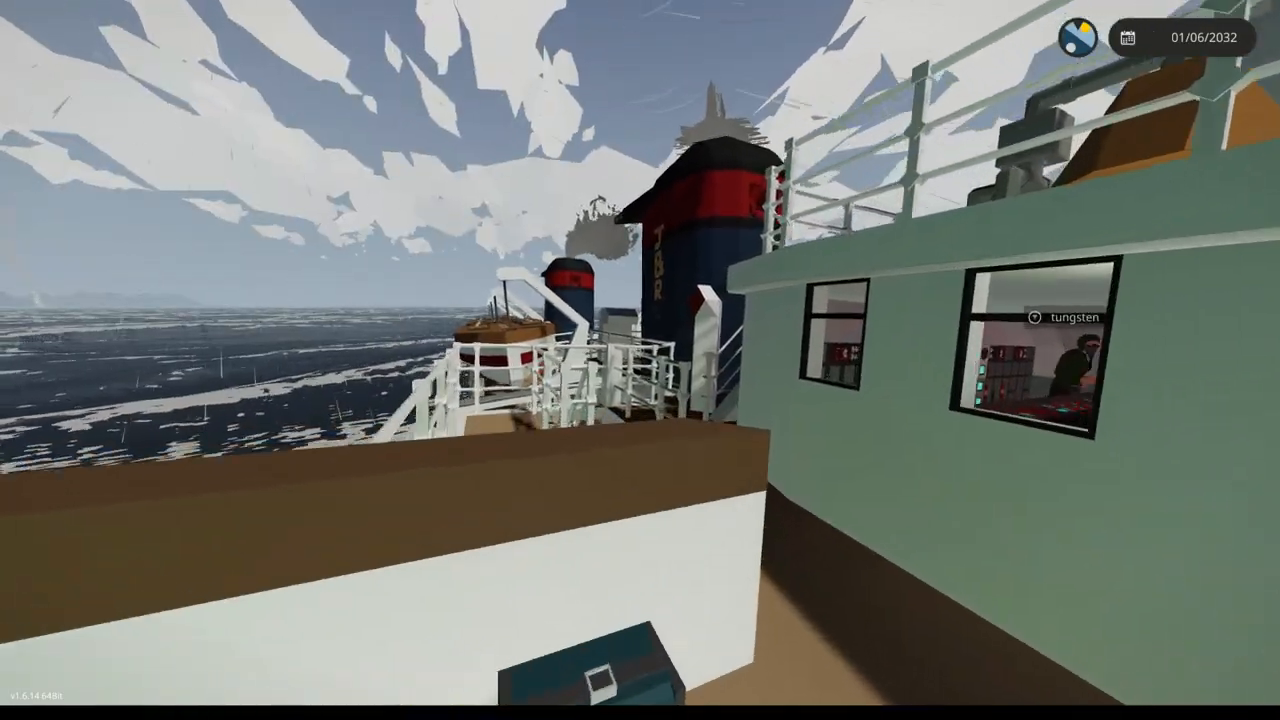
mouse_move(640, 360)
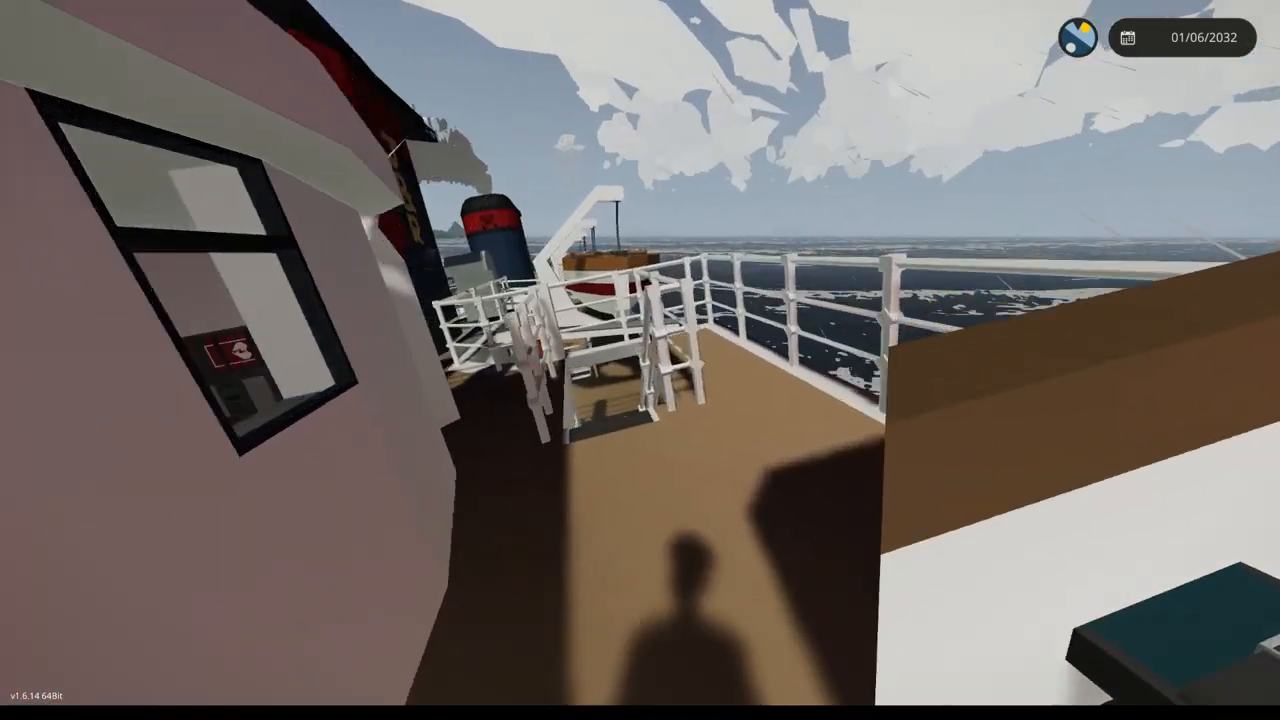
mouse_move(640, 360)
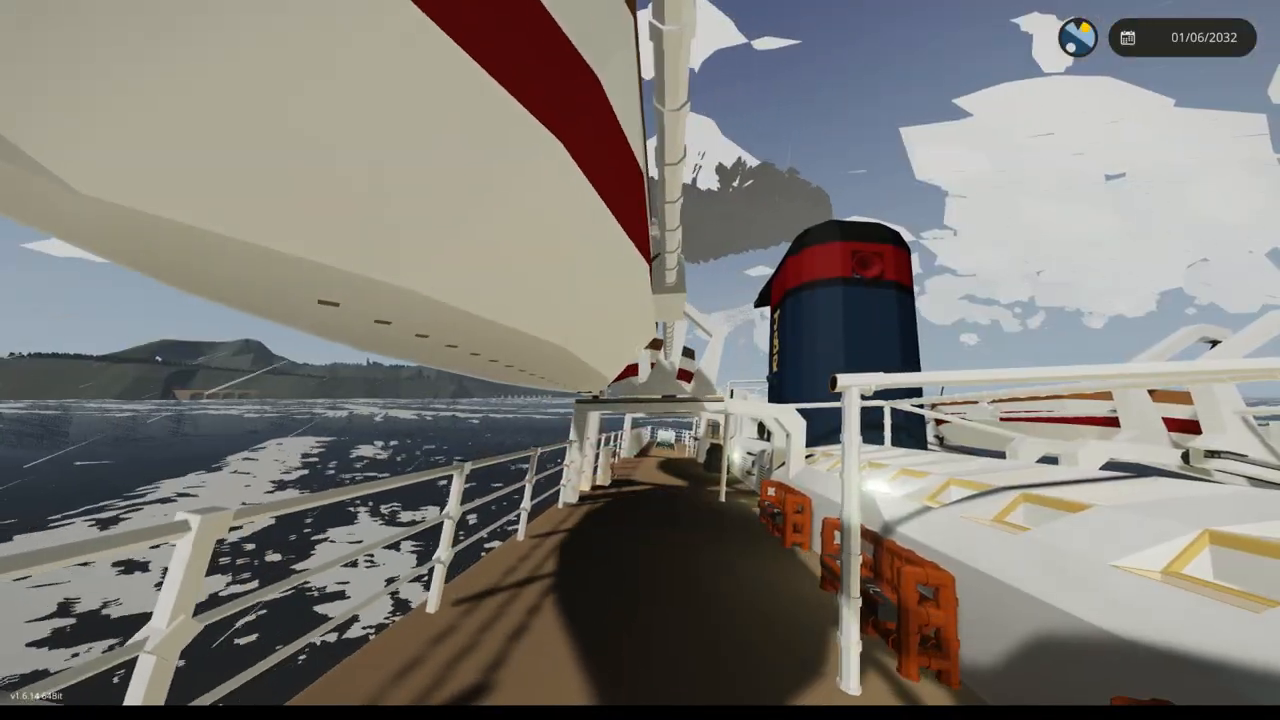
mouse_move(640, 360)
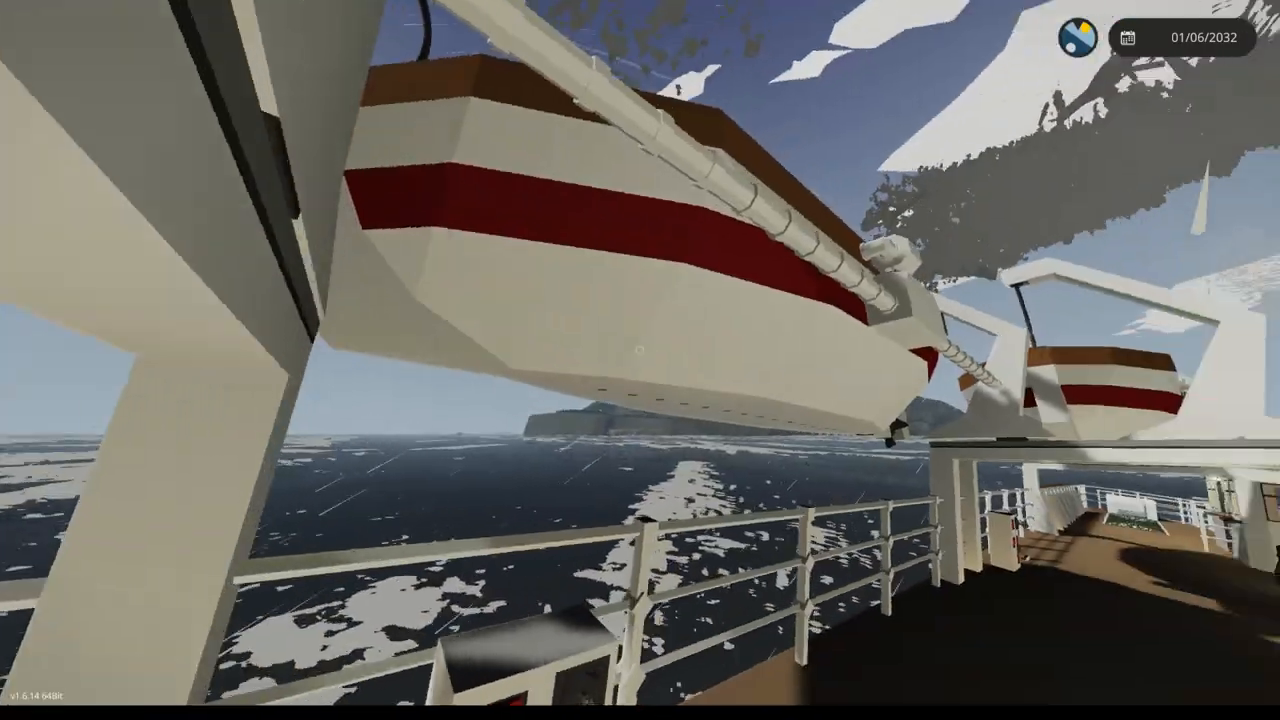
mouse_move(640, 360)
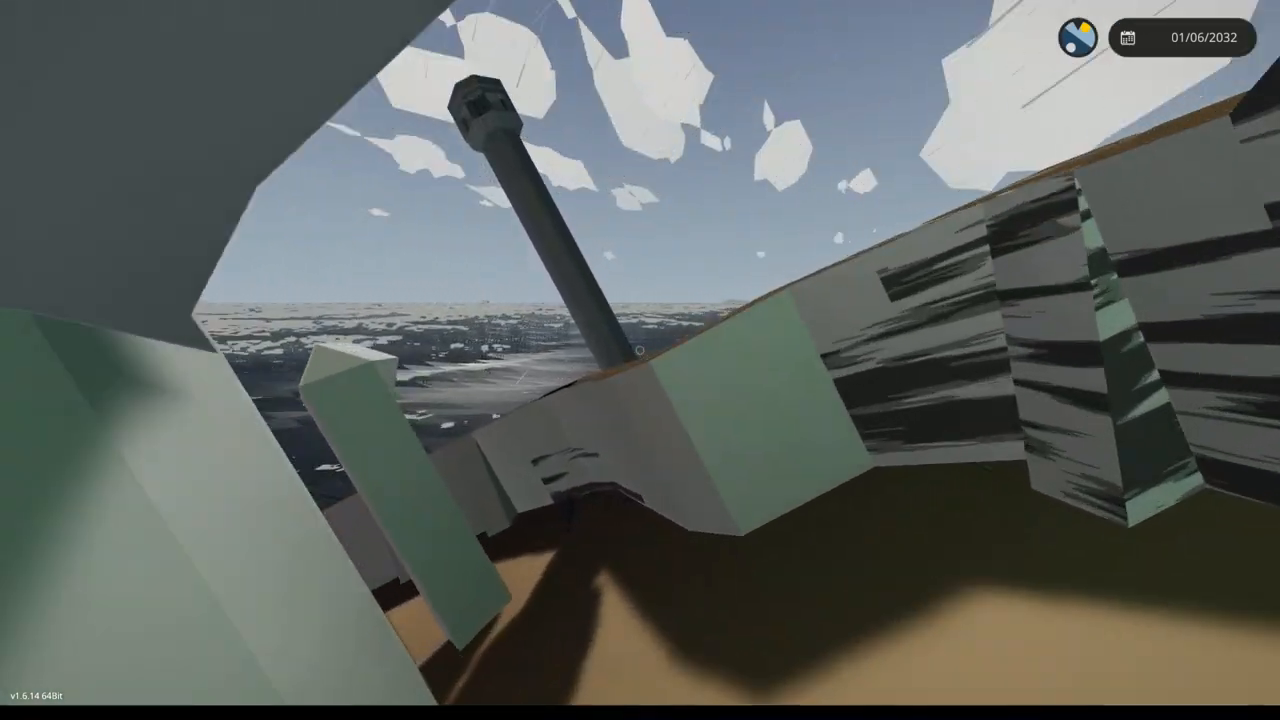
mouse_move(640, 360)
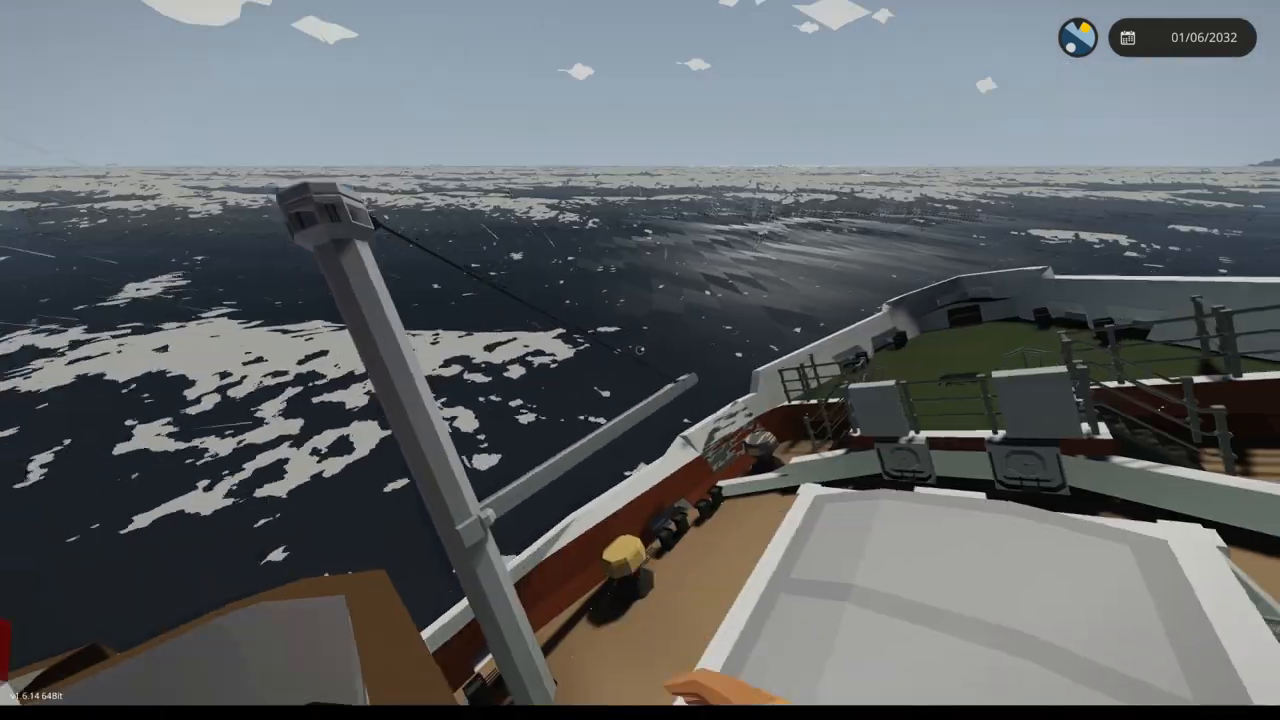
mouse_move(640, 360)
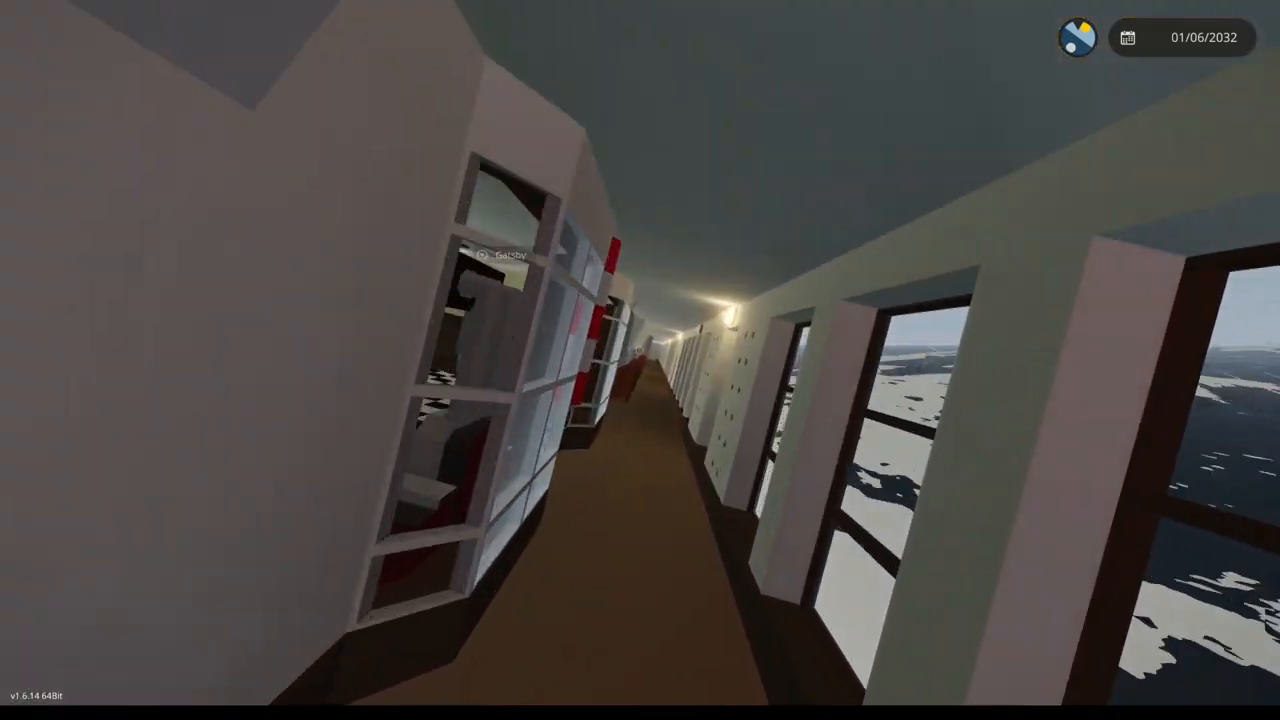
mouse_move(640, 360)
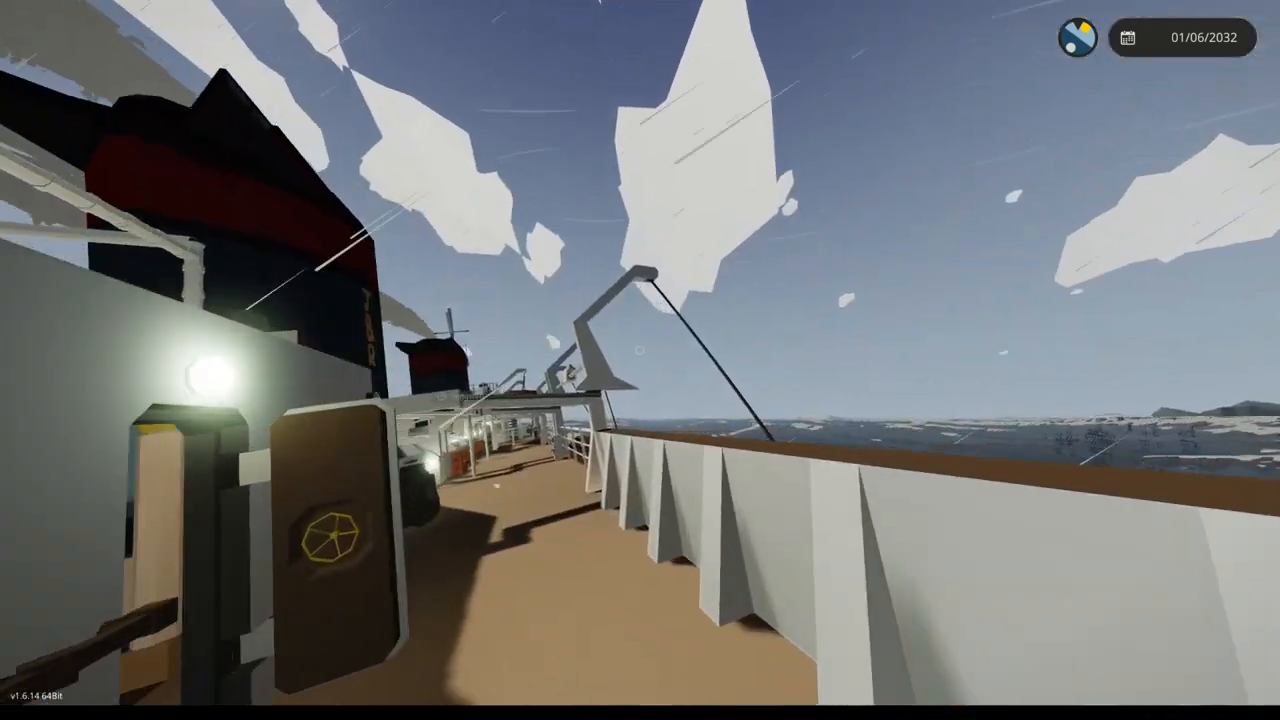
mouse_move(640, 360)
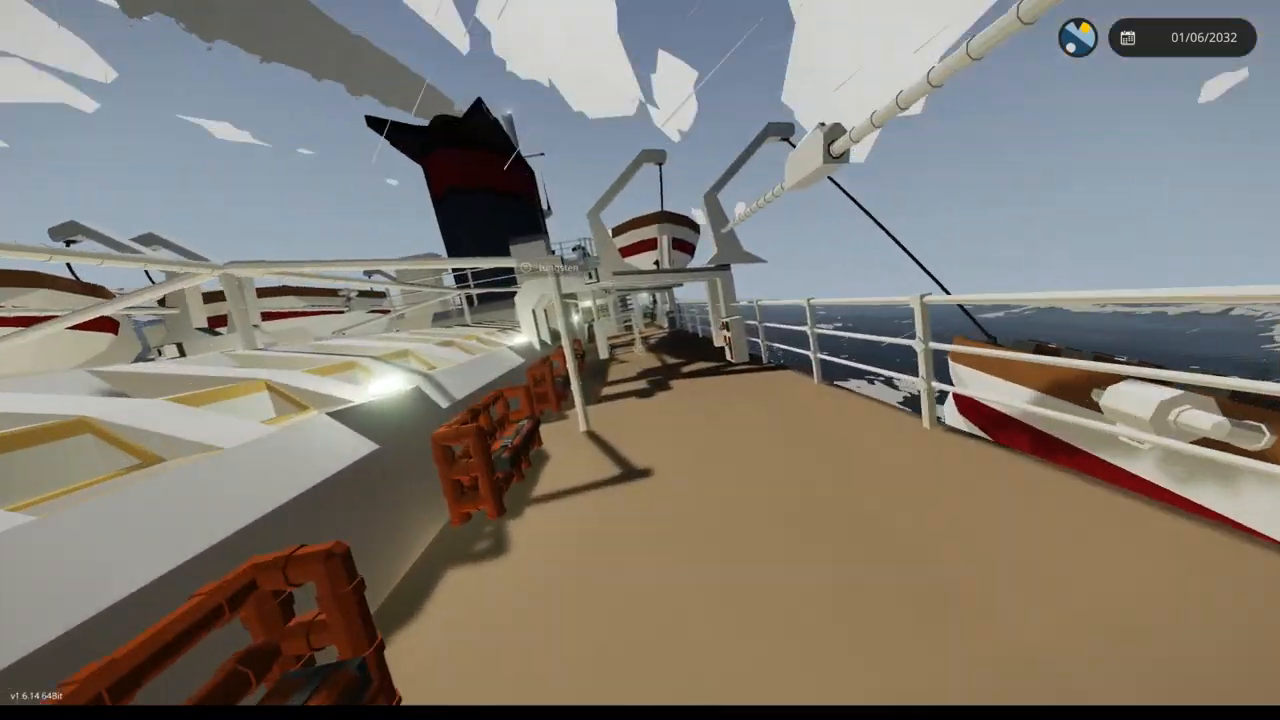
mouse_move(640, 360)
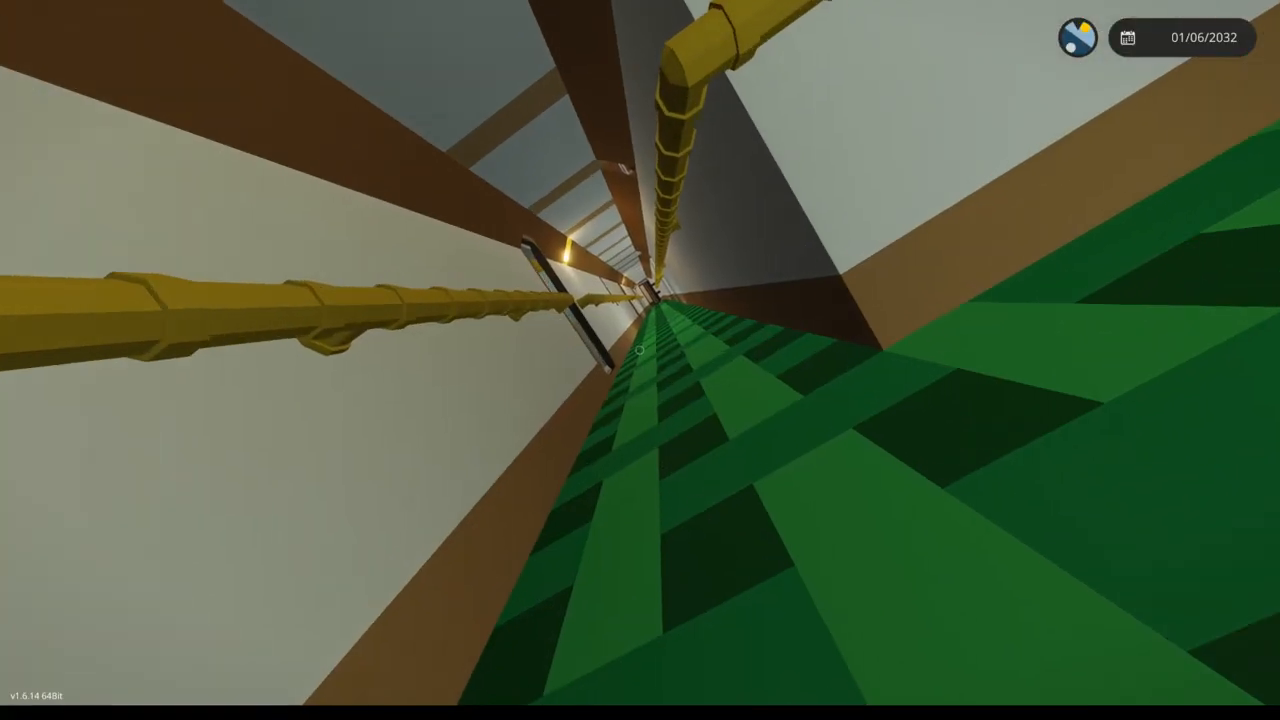
mouse_move(640, 360)
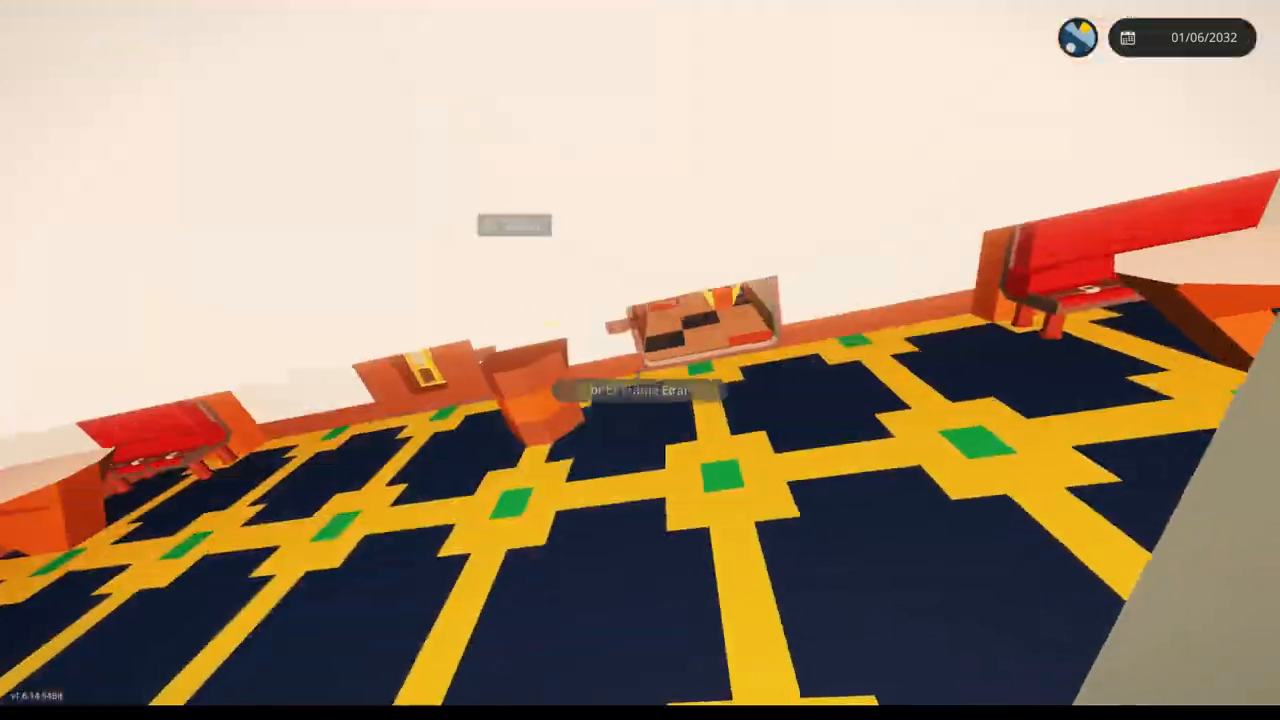
mouse_move(640, 360)
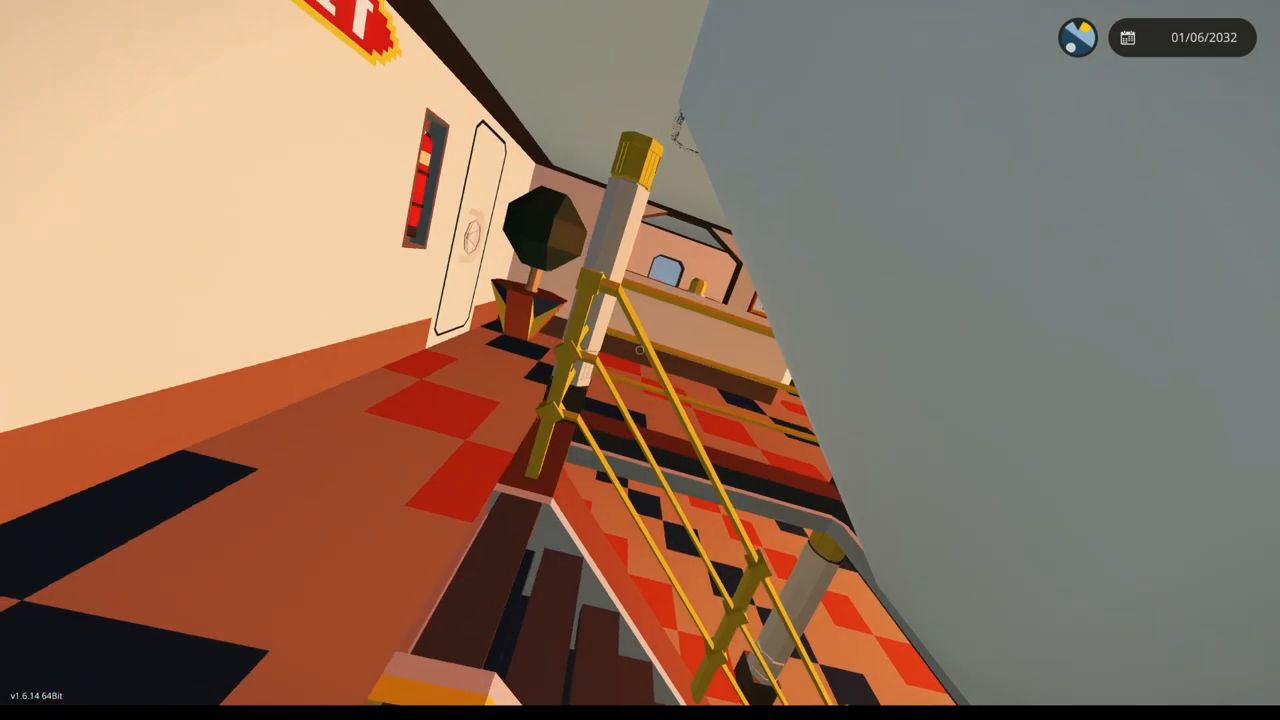
mouse_move(640, 360)
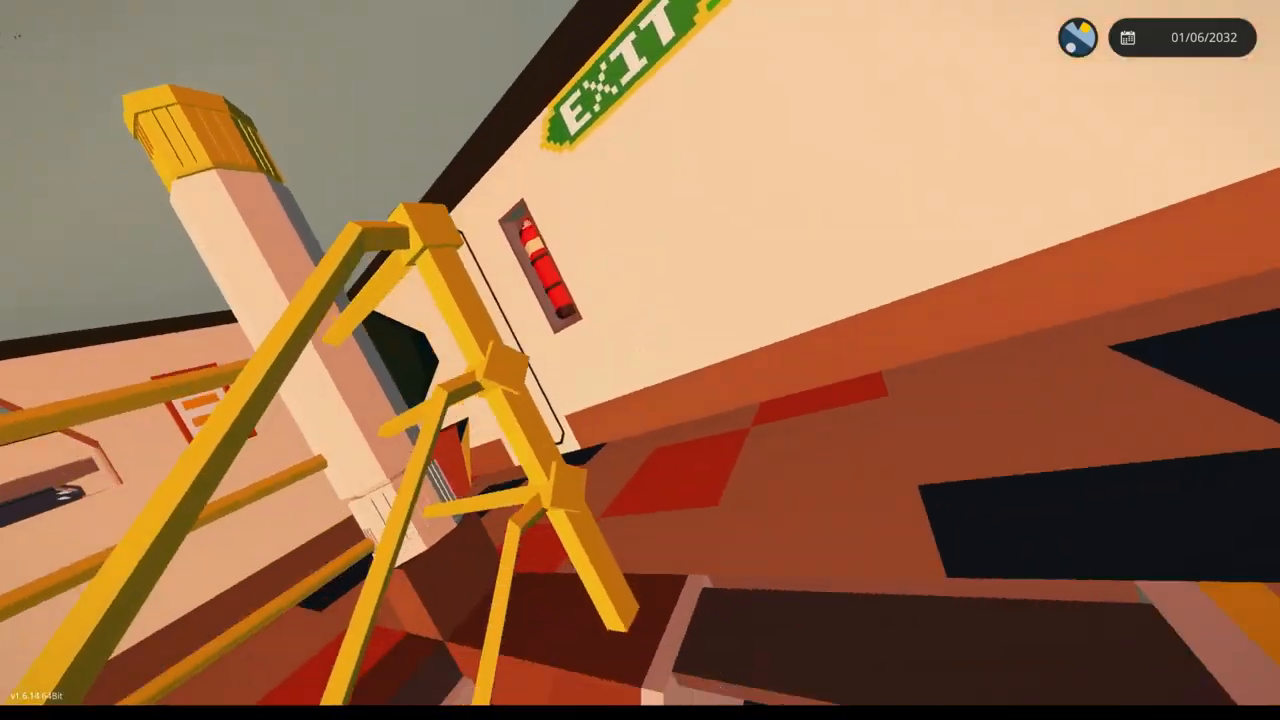